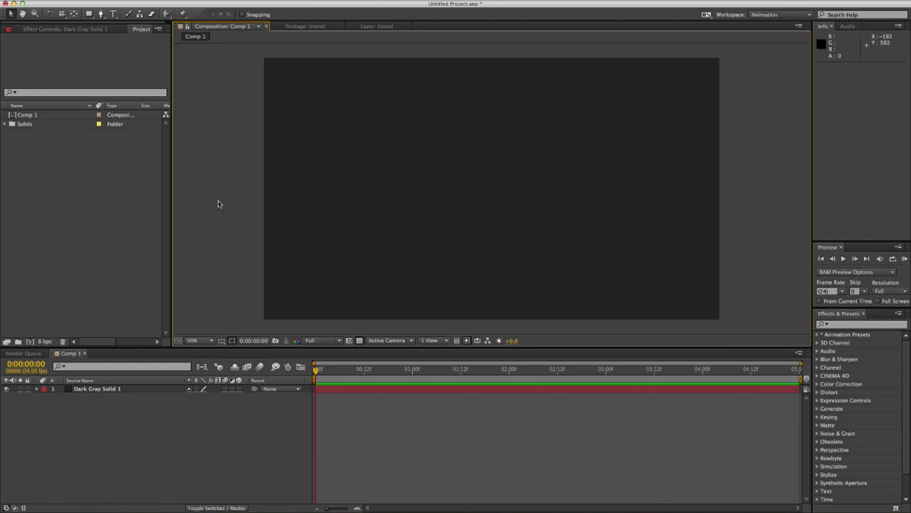
{"action": "mouse_move", "coordinate": [282, 237]}
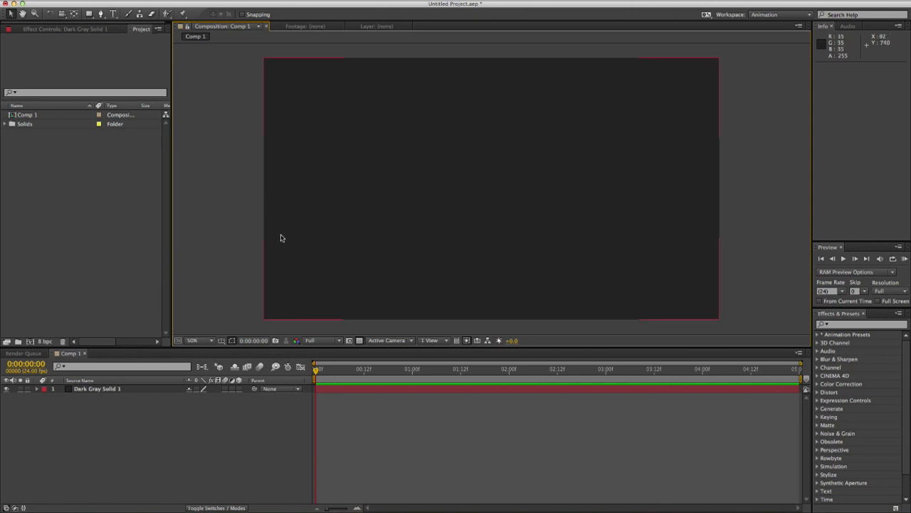
{"action": "mouse_move", "coordinate": [424, 192]}
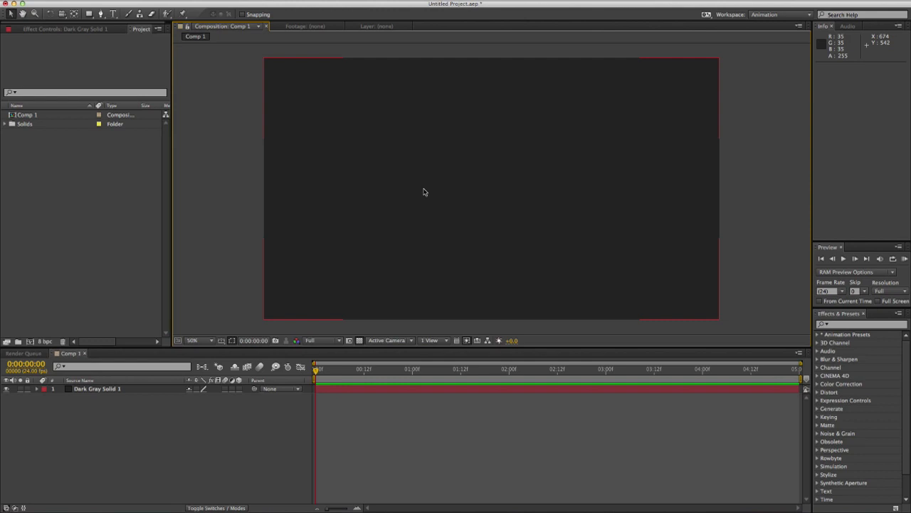
{"action": "mouse_move", "coordinate": [444, 99]}
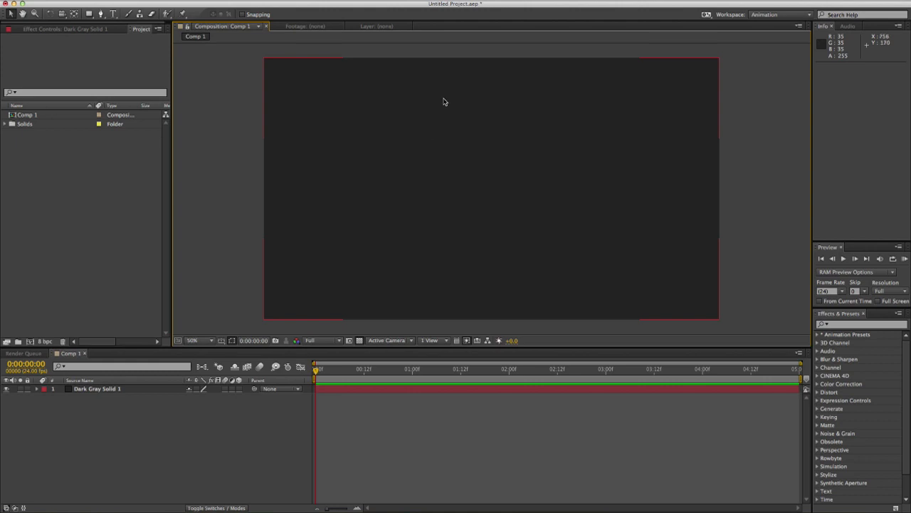
{"action": "mouse_move", "coordinate": [336, 193]}
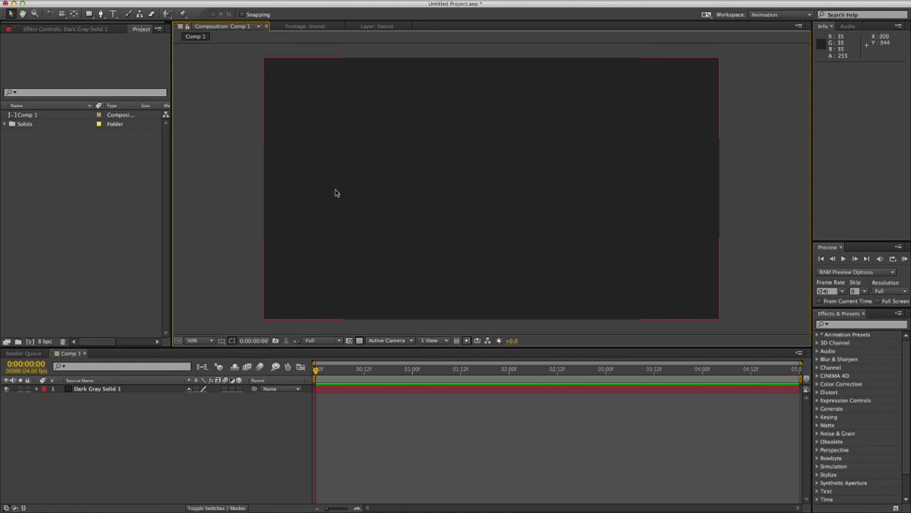
Draw a thirteen-point zigzag open mask path across the Dark Gray Solid with the Pen tool, dropping at the lower right.
{"action": "left_click", "coordinate": [97, 389]}
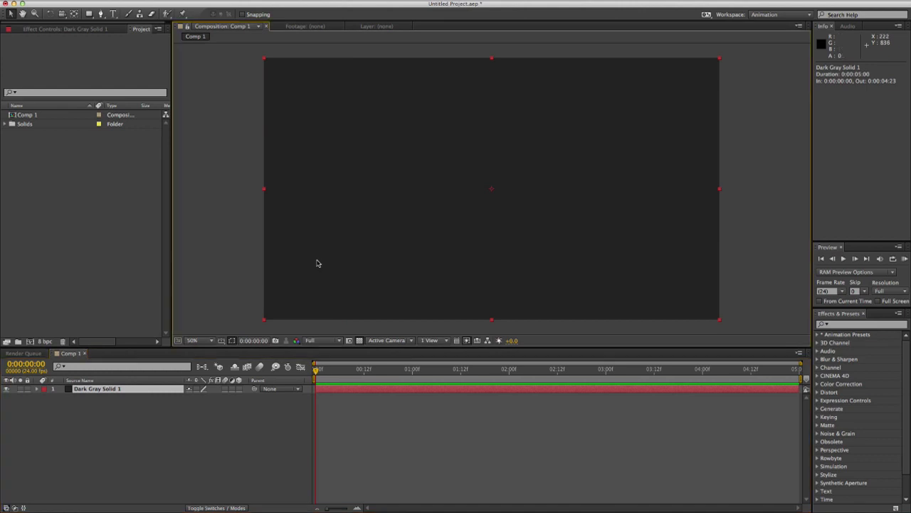
{"action": "mouse_move", "coordinate": [248, 128]}
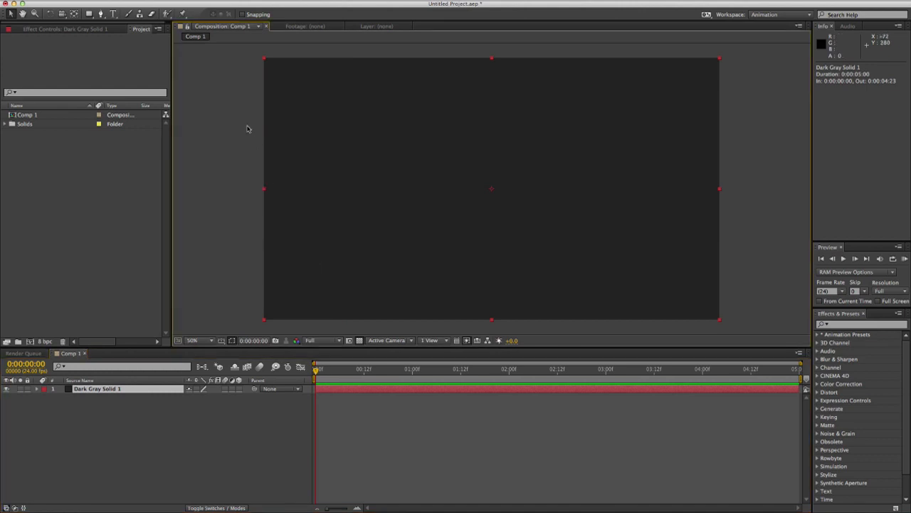
{"action": "left_click", "coordinate": [102, 15]}
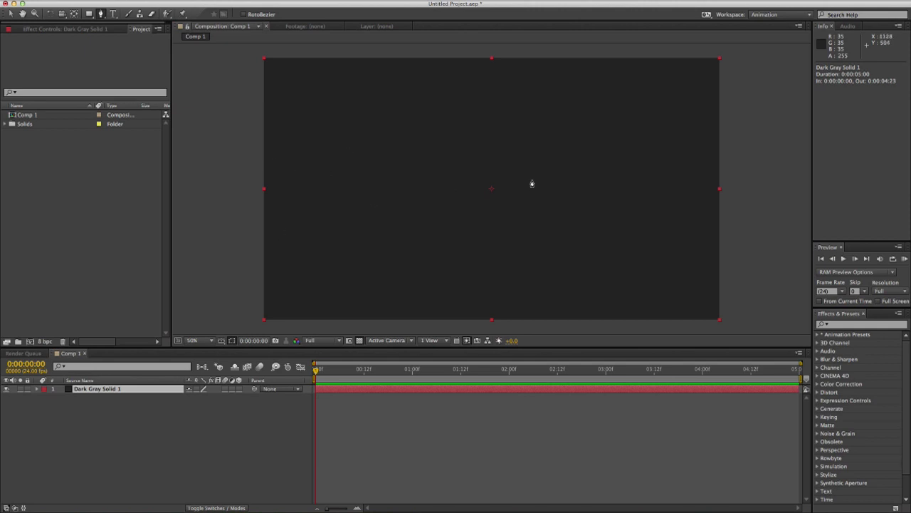
{"action": "mouse_move", "coordinate": [376, 200]}
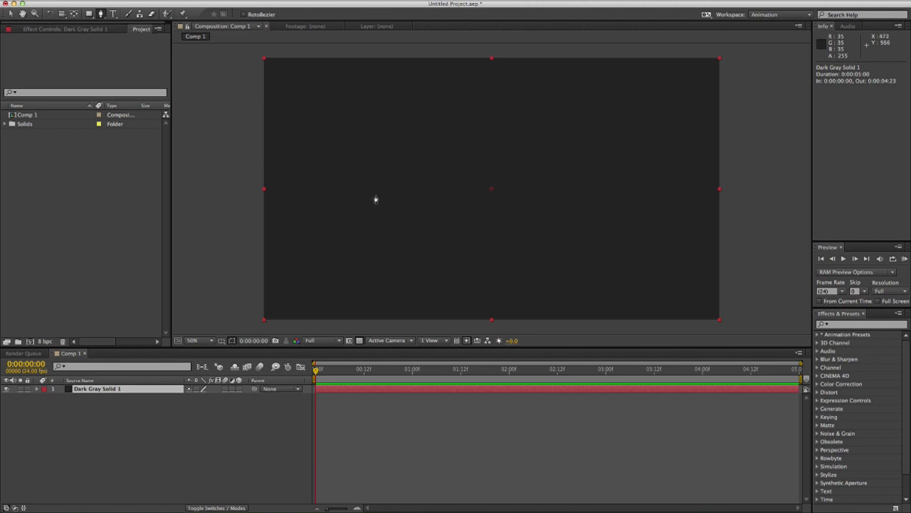
{"action": "mouse_move", "coordinate": [345, 225]}
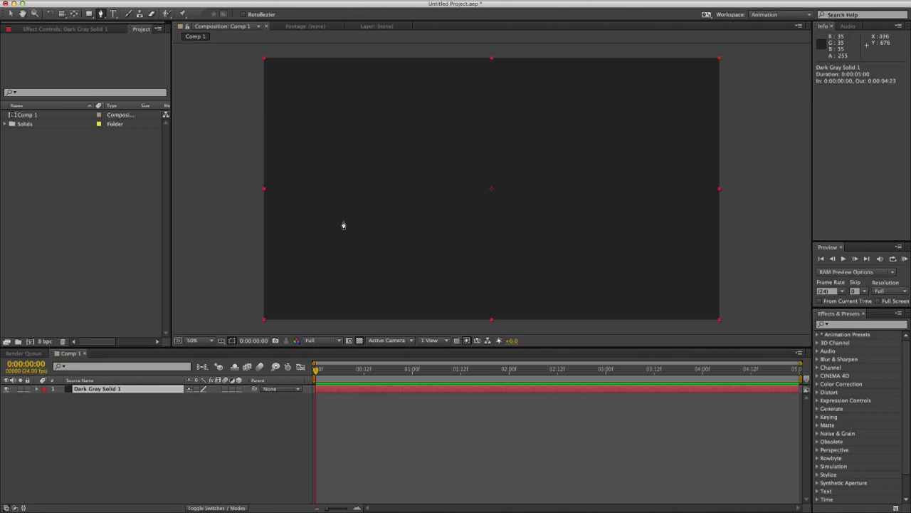
{"action": "mouse_move", "coordinate": [439, 200]}
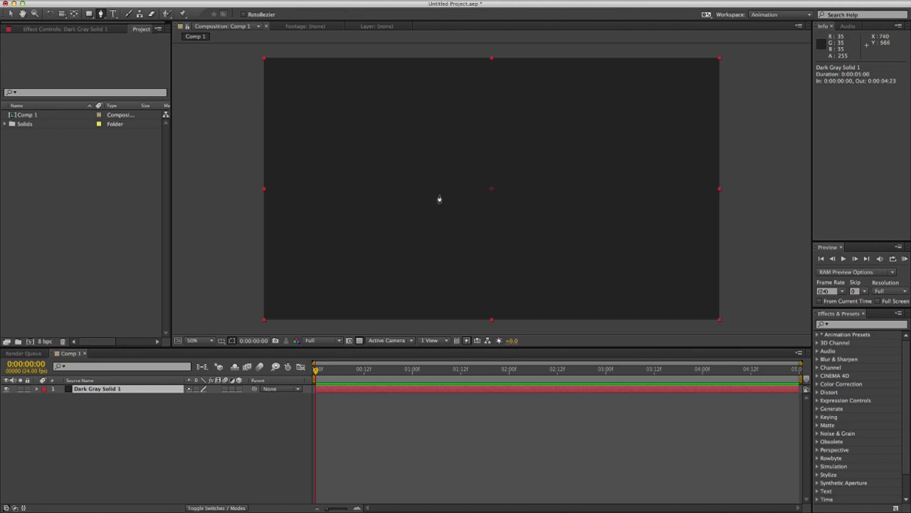
{"action": "mouse_move", "coordinate": [311, 266]}
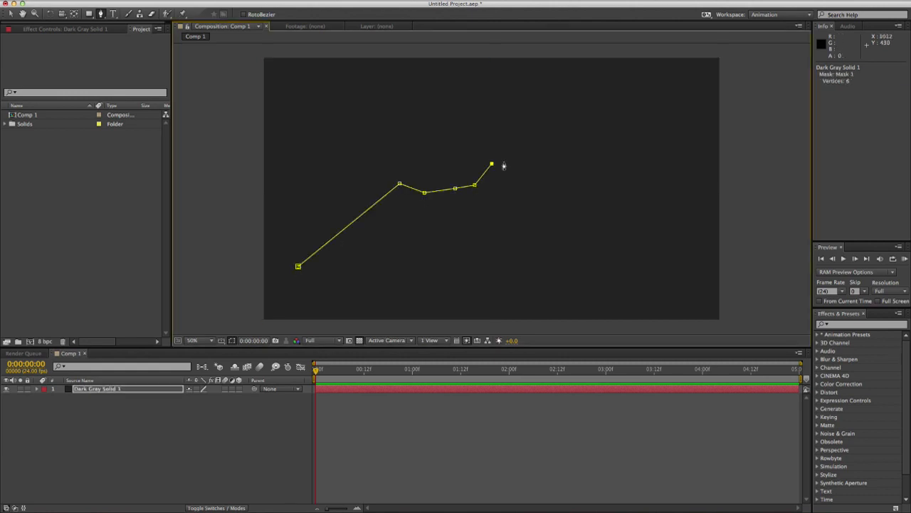
{"action": "left_click", "coordinate": [569, 125]}
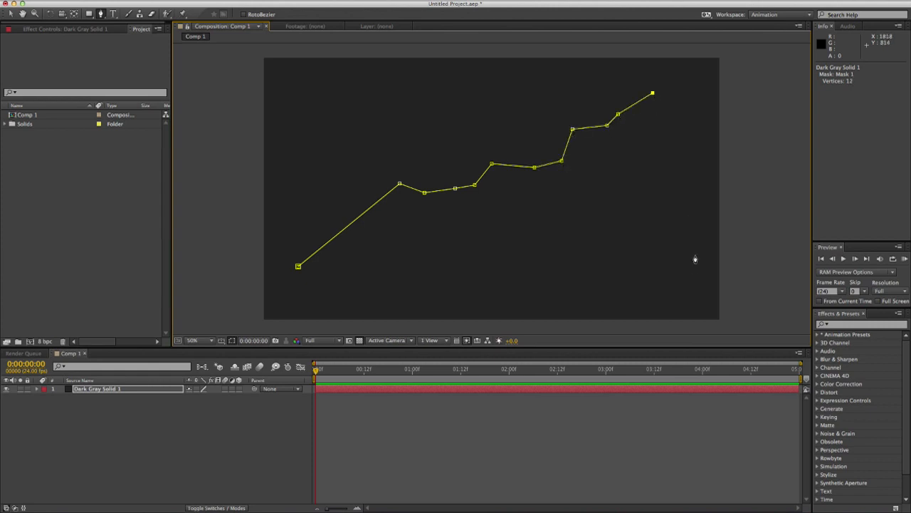
{"action": "left_click", "coordinate": [695, 262]}
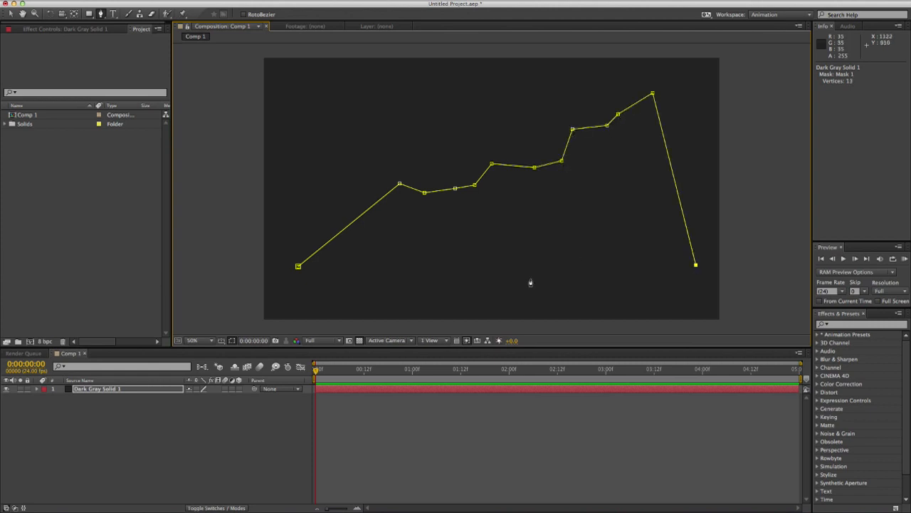
{"action": "mouse_move", "coordinate": [288, 282]}
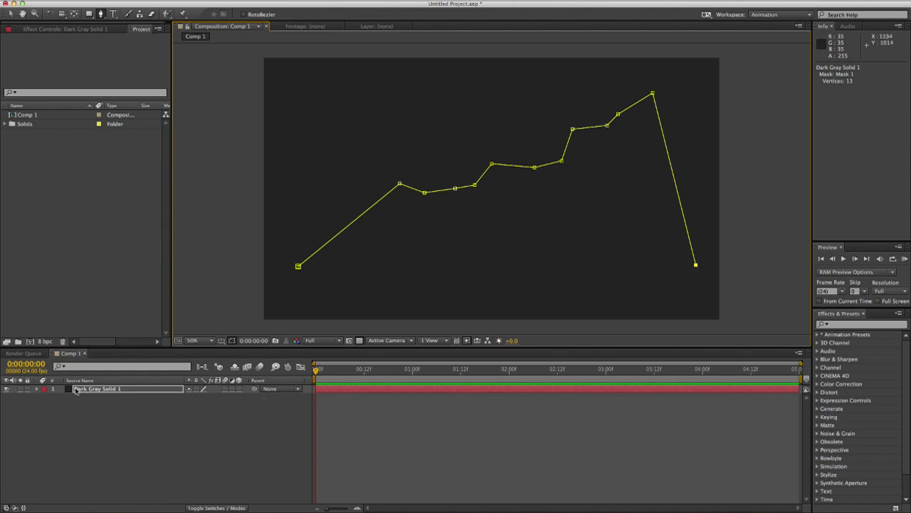
{"action": "left_click", "coordinate": [111, 388]}
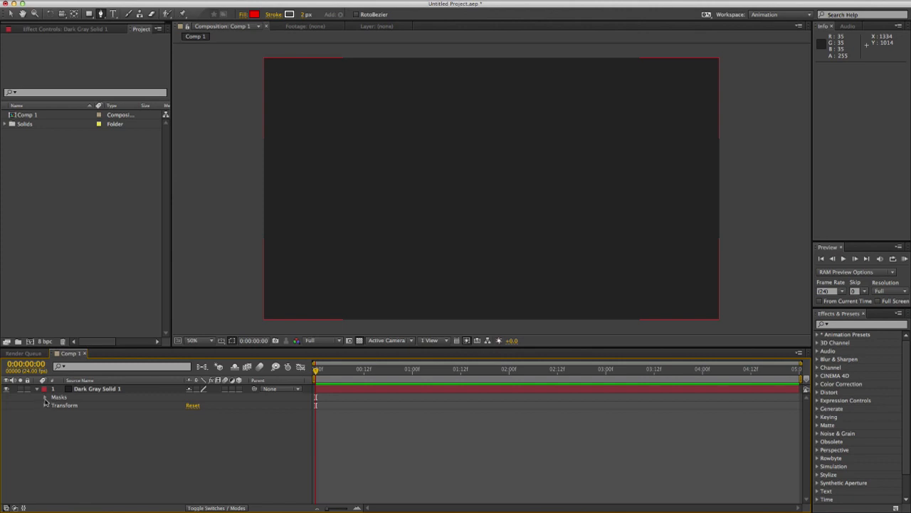
{"action": "left_click", "coordinate": [46, 396]}
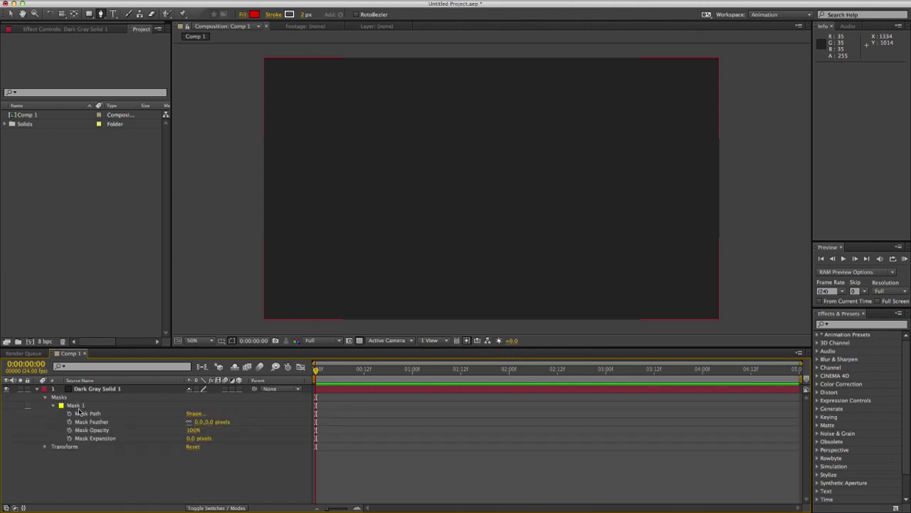
{"action": "left_click", "coordinate": [85, 413]}
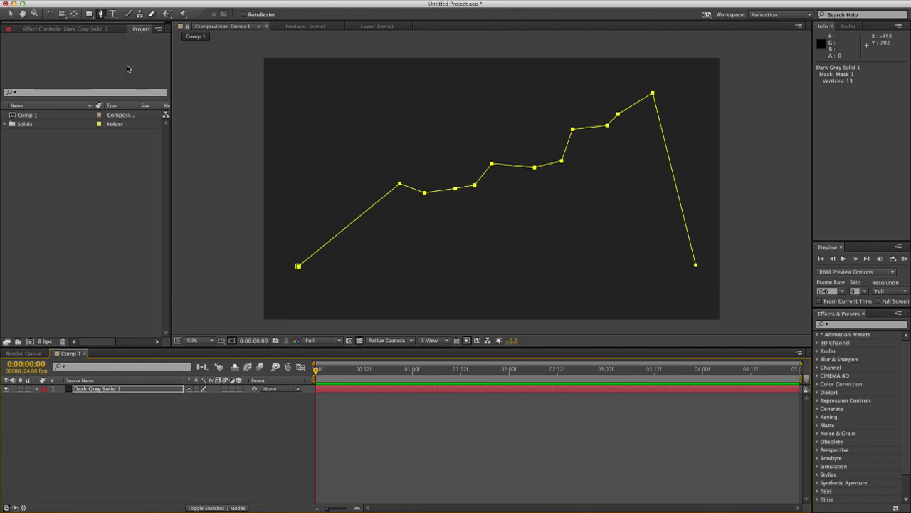
Paint a red brush stroke in the Layer panel and set its Brush Path to Mask 1 so it follows the graph path.
{"action": "left_click", "coordinate": [128, 14]}
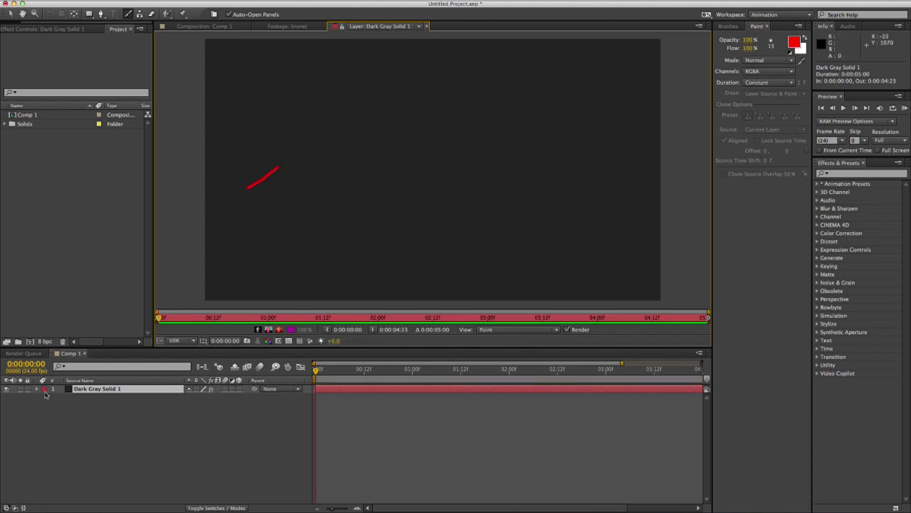
{"action": "left_click", "coordinate": [42, 393]}
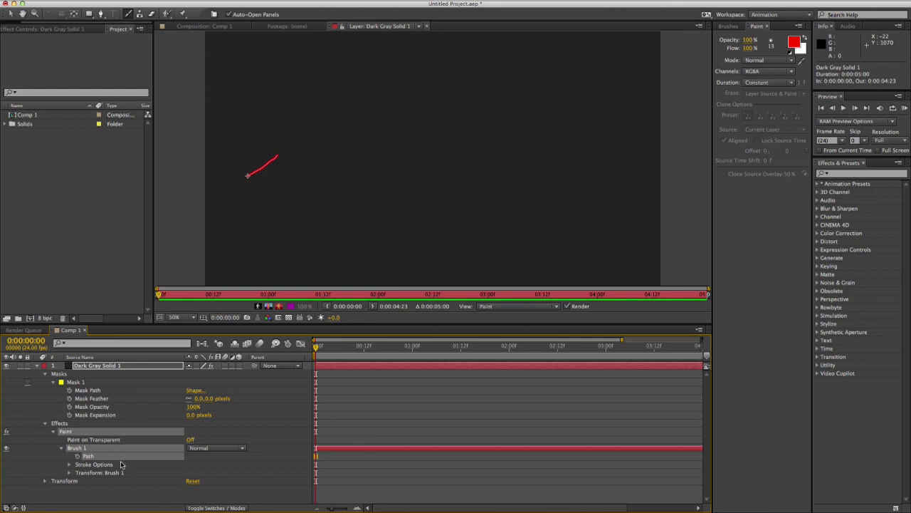
{"action": "left_click_drag", "start_coordinate": [248, 177], "coordinate": [635, 230]}
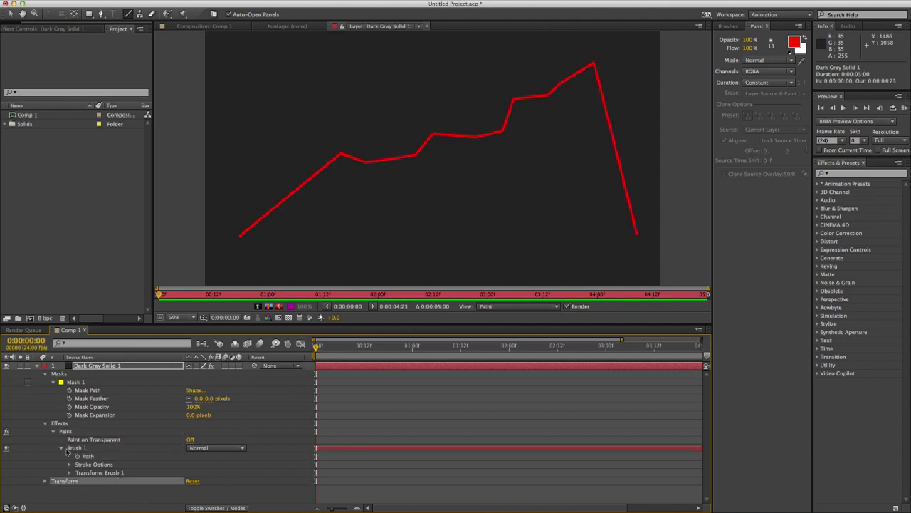
Keyframe the stroke's End from 0% at 0s to 100% at 2s so the line draws itself along the path.
{"action": "left_click", "coordinate": [68, 464]}
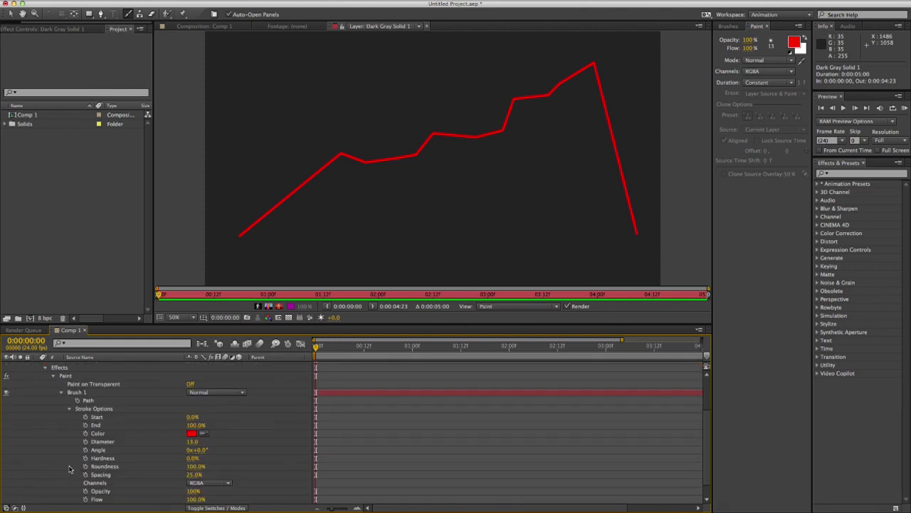
{"action": "mouse_move", "coordinate": [131, 443]}
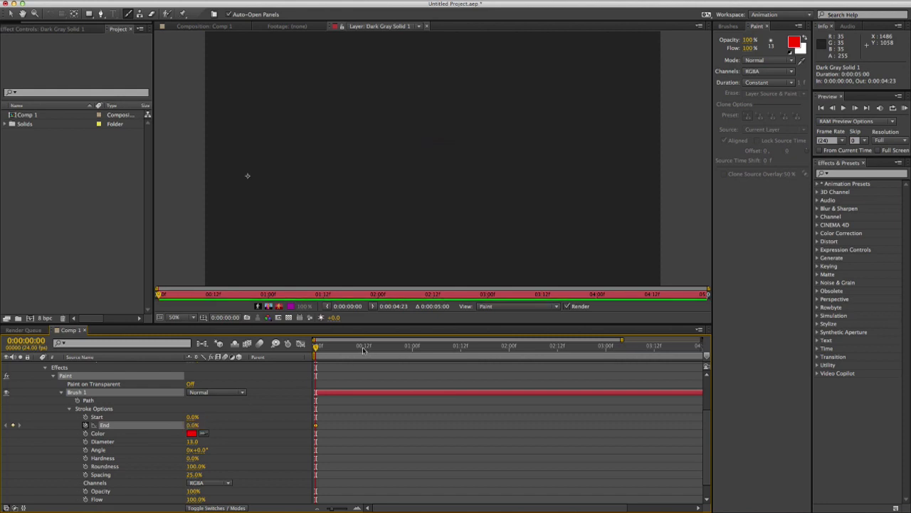
{"action": "left_click", "coordinate": [507, 348]}
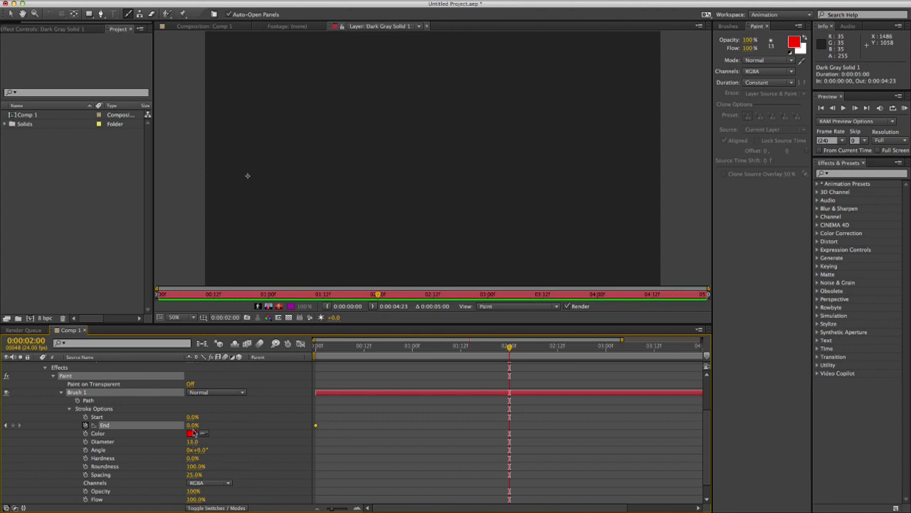
{"action": "left_click", "coordinate": [193, 425]}
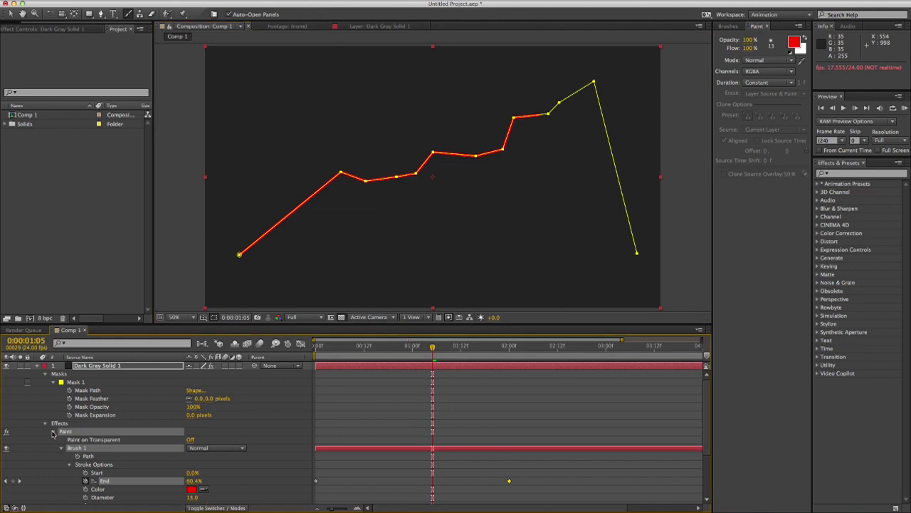
Collapse the solid's properties and draw a small red triangular arrowhead as a new shape layer.
{"action": "left_click", "coordinate": [51, 436]}
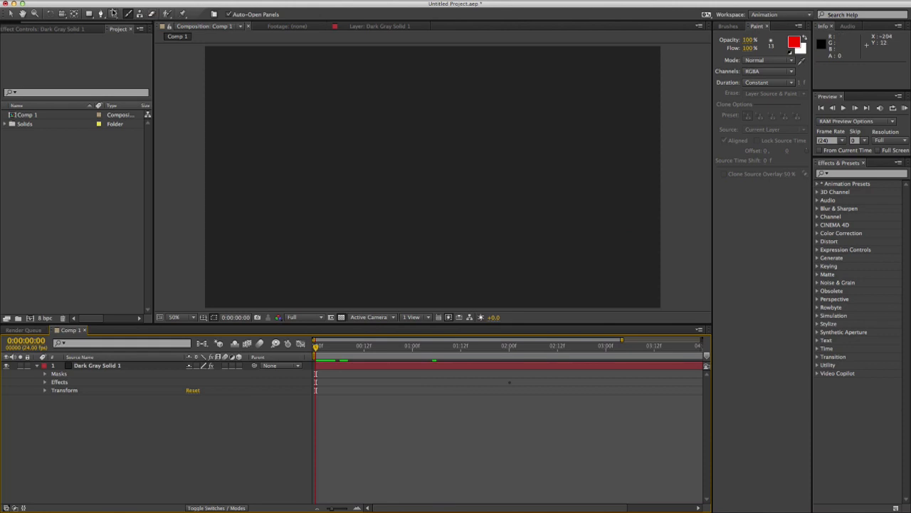
{"action": "mouse_move", "coordinate": [106, 14]}
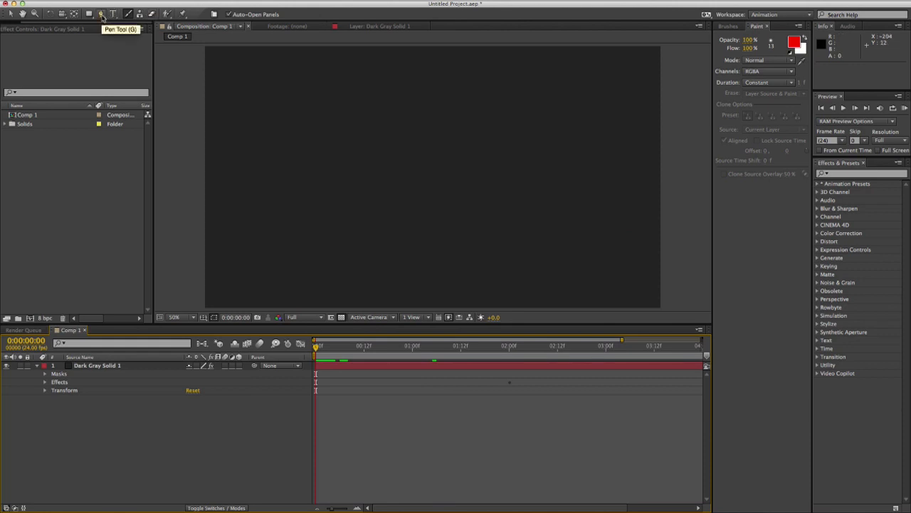
{"action": "left_click", "coordinate": [103, 14]}
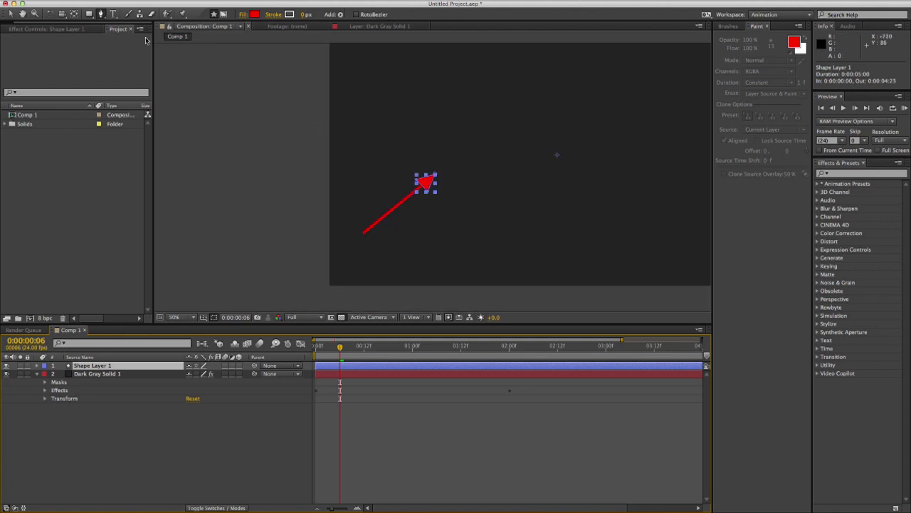
{"action": "mouse_move", "coordinate": [74, 15]}
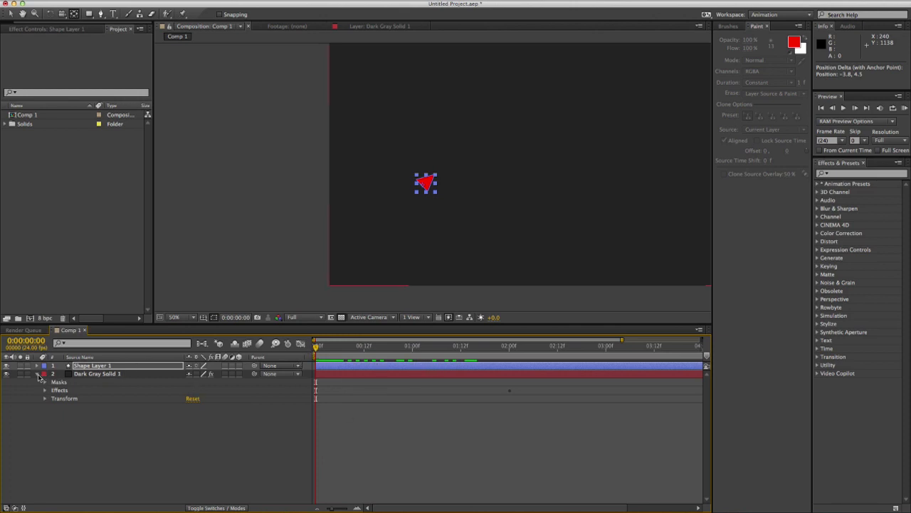
Copy Mask 1's Mask Path onto the shape layer's Position and preview the arrowhead travelling along the line.
{"action": "left_click", "coordinate": [46, 386]}
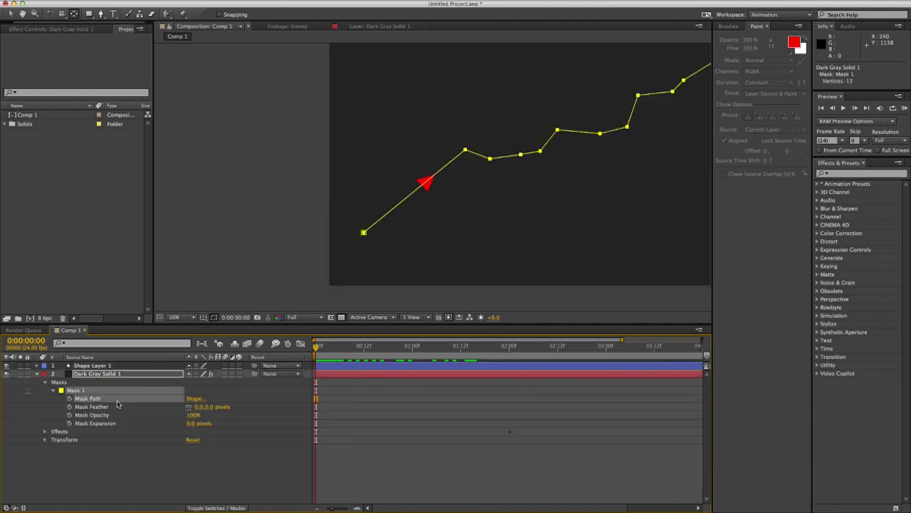
{"action": "left_click", "coordinate": [93, 365]}
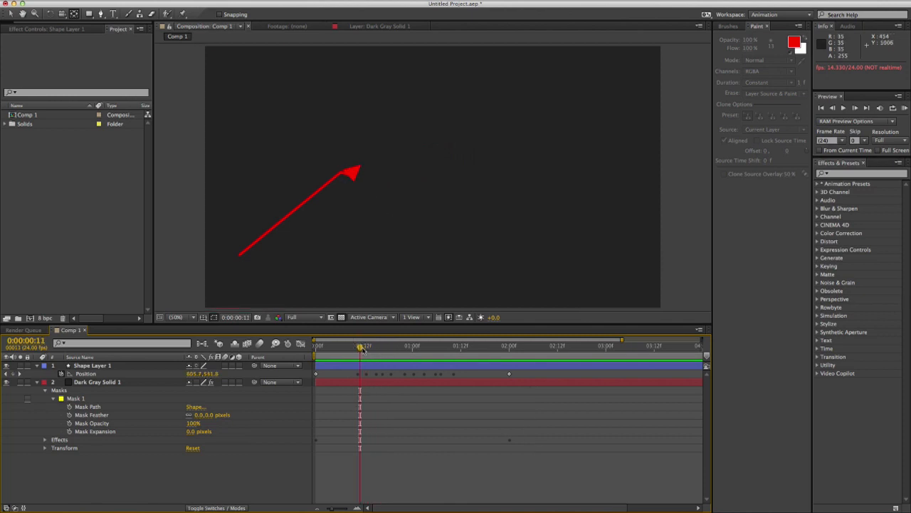
{"action": "left_click_drag", "start_coordinate": [358, 346], "coordinate": [330, 346]}
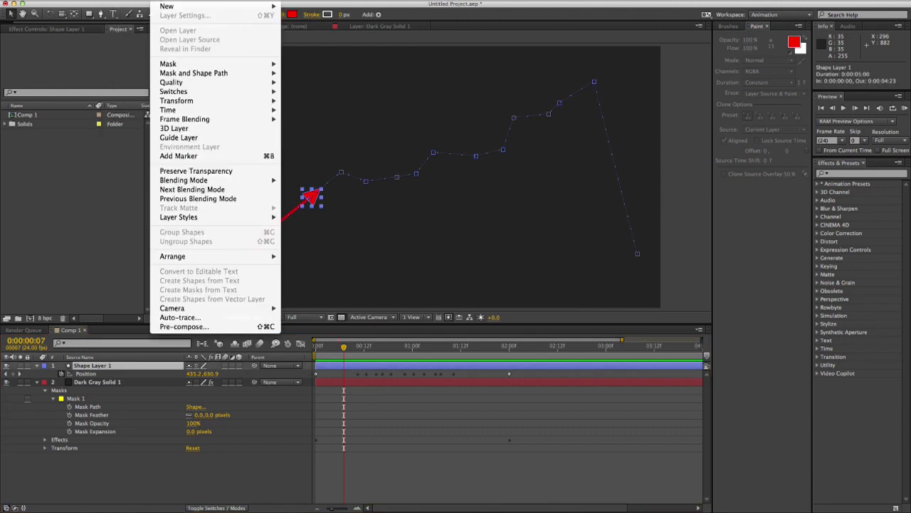
{"action": "mouse_move", "coordinate": [176, 99]}
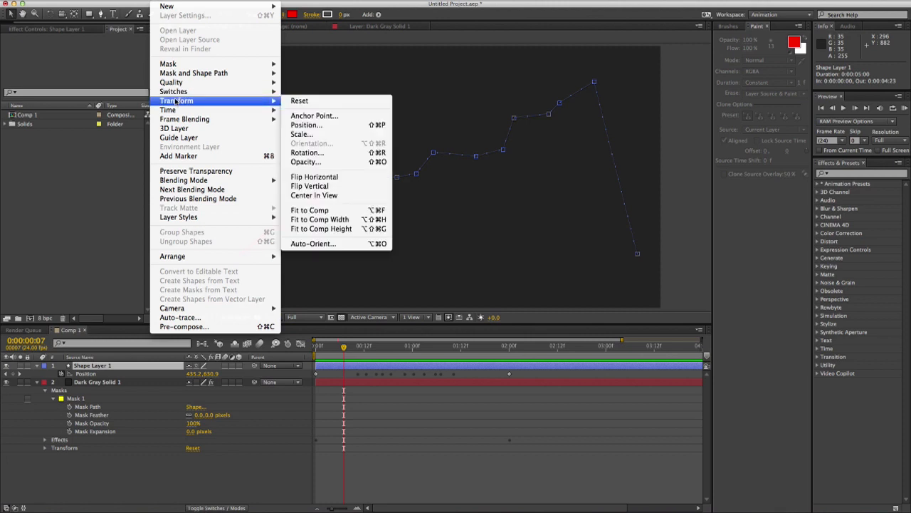
Enable Auto-Orient with Orient Along Path so the arrowhead rotates to follow its motion.
{"action": "left_click", "coordinate": [313, 242]}
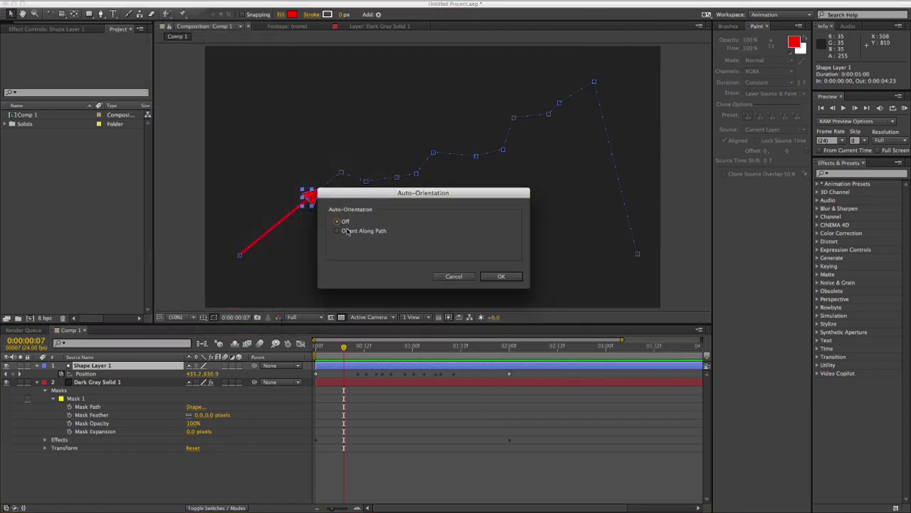
{"action": "left_click", "coordinate": [501, 277]}
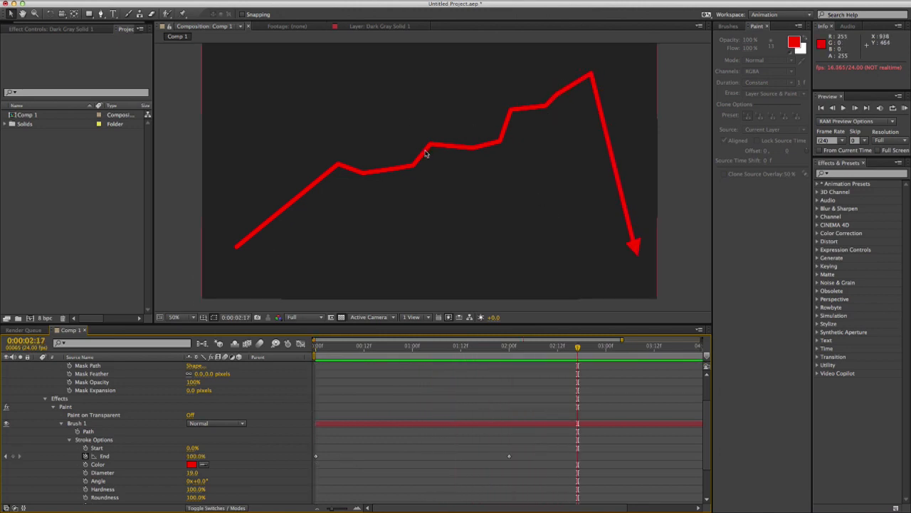
Zoom the Composition viewer out to see the finished red graph line with its downward arrowhead.
{"action": "left_click", "coordinate": [174, 316]}
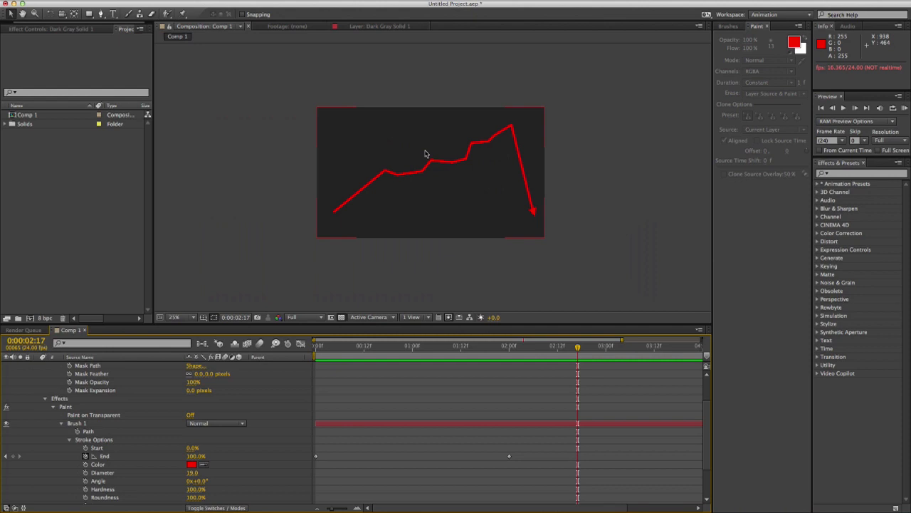
{"action": "mouse_move", "coordinate": [425, 129]}
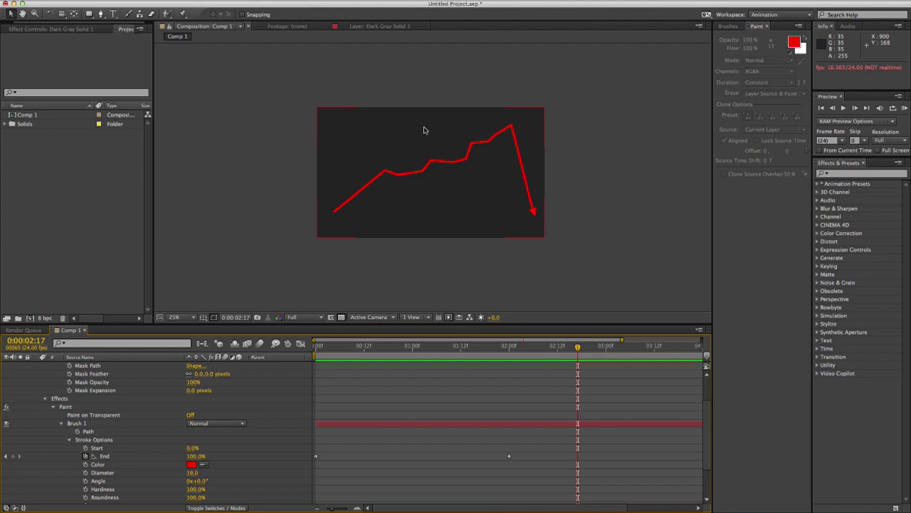
{"action": "mouse_move", "coordinate": [427, 108]}
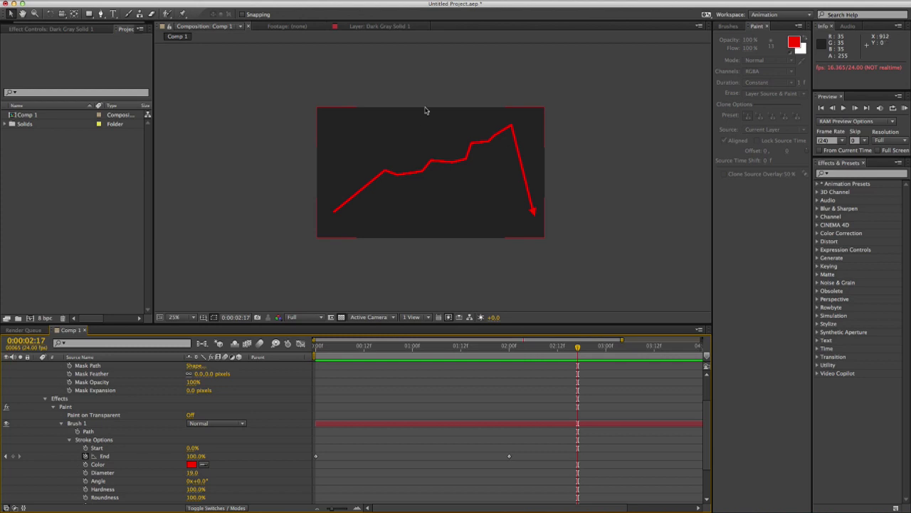